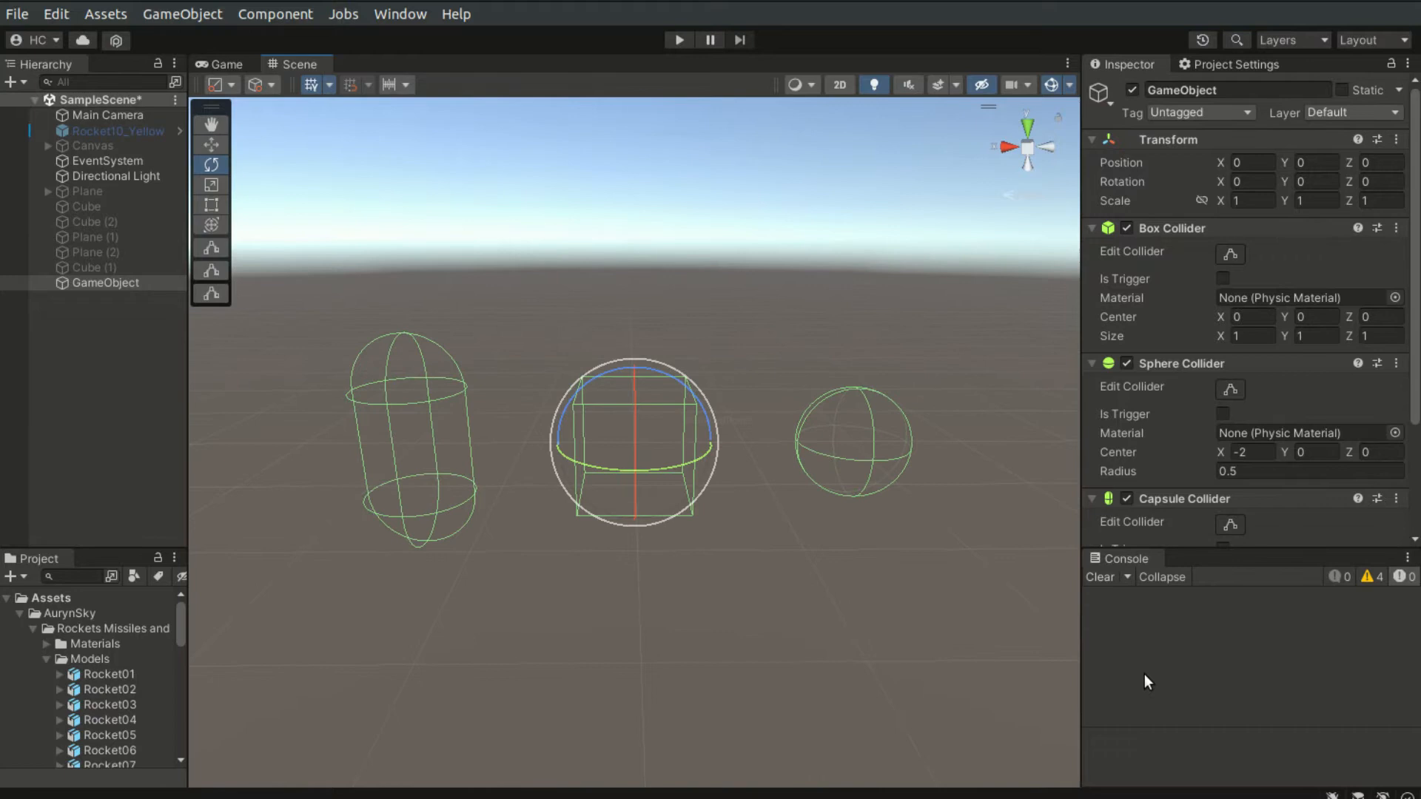
Step: Enter Play mode and watch the spheres fall onto the plane
left_click(211, 146)
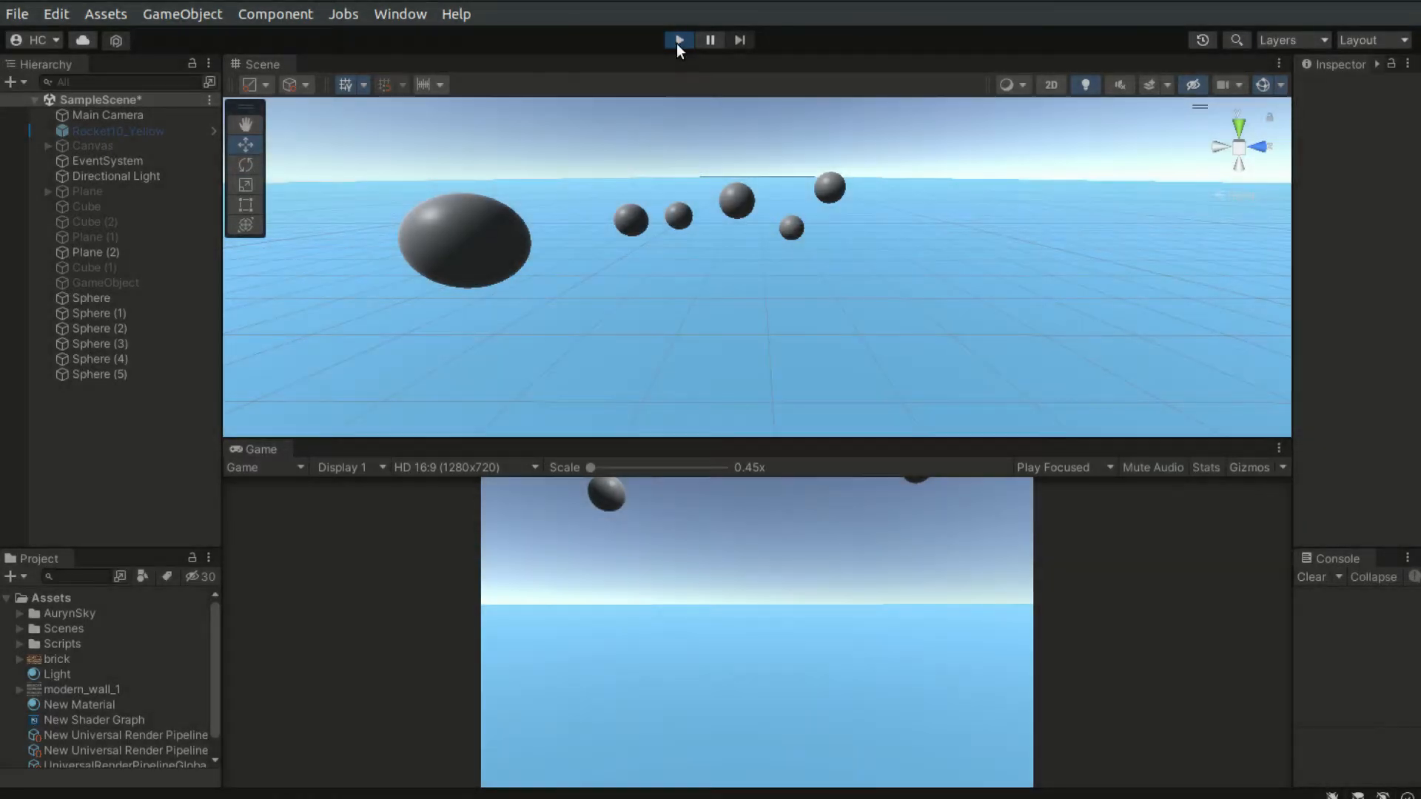
left_click(678, 39)
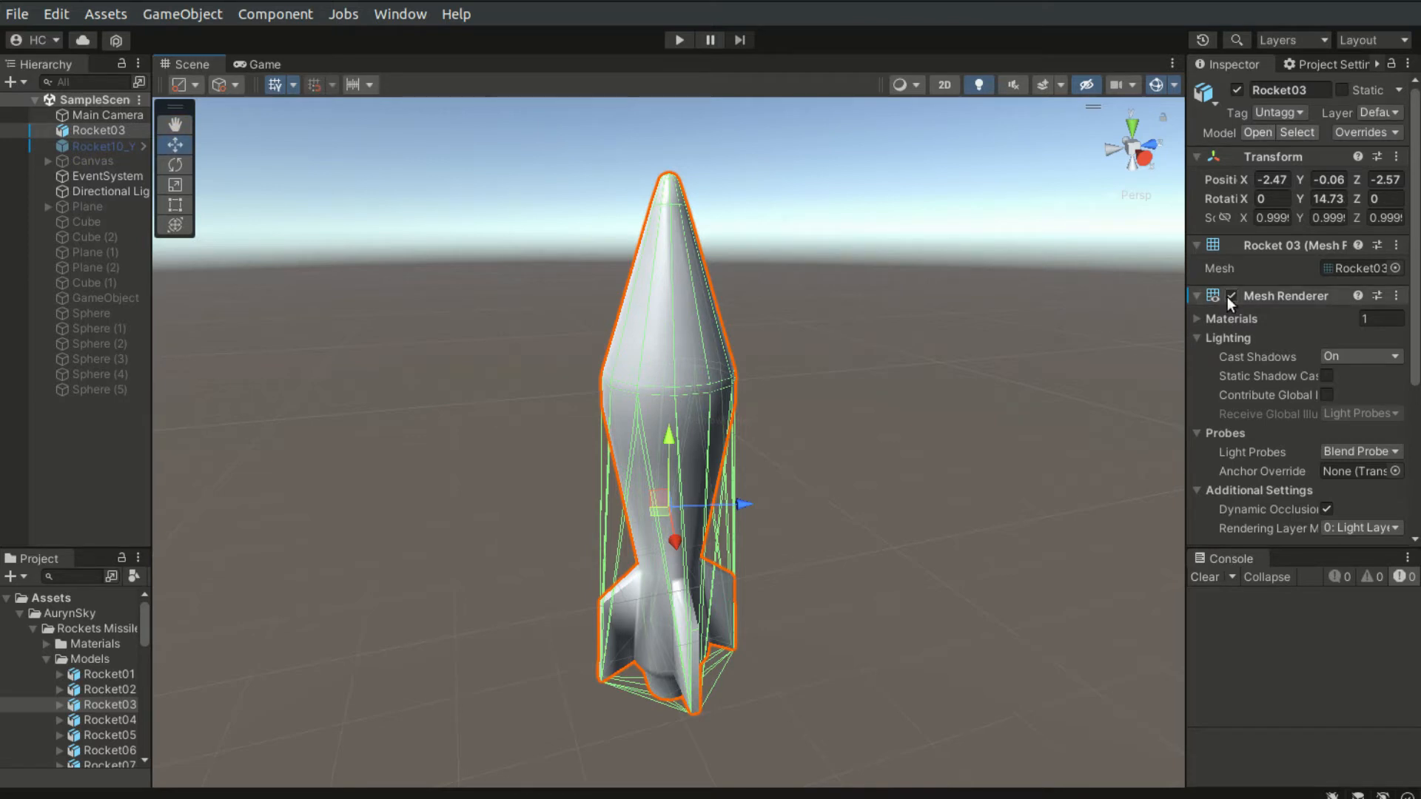
Step: Toggle Rocket03's Mesh Renderer off to show only its green Mesh Collider wireframe
left_click(1232, 295)
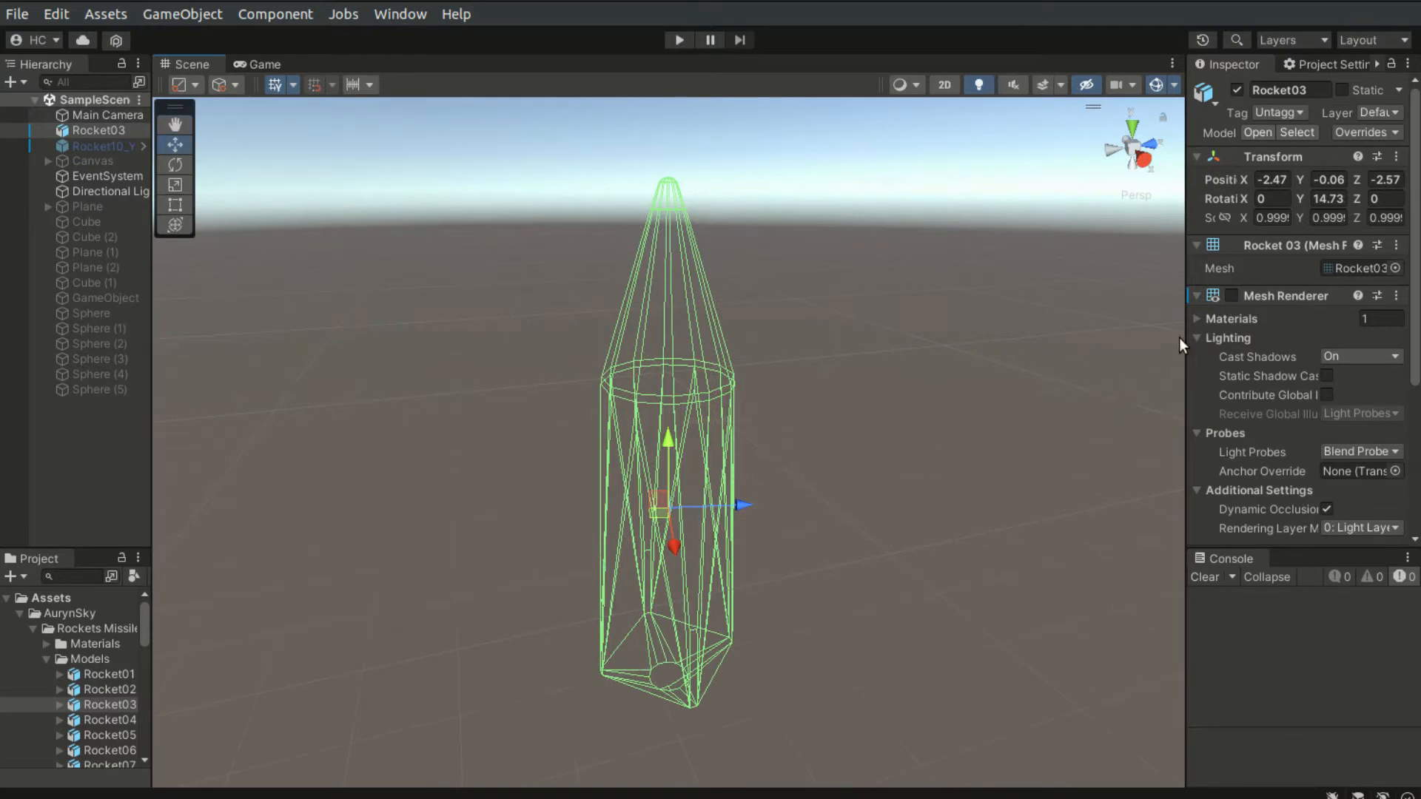
left_click(1231, 295)
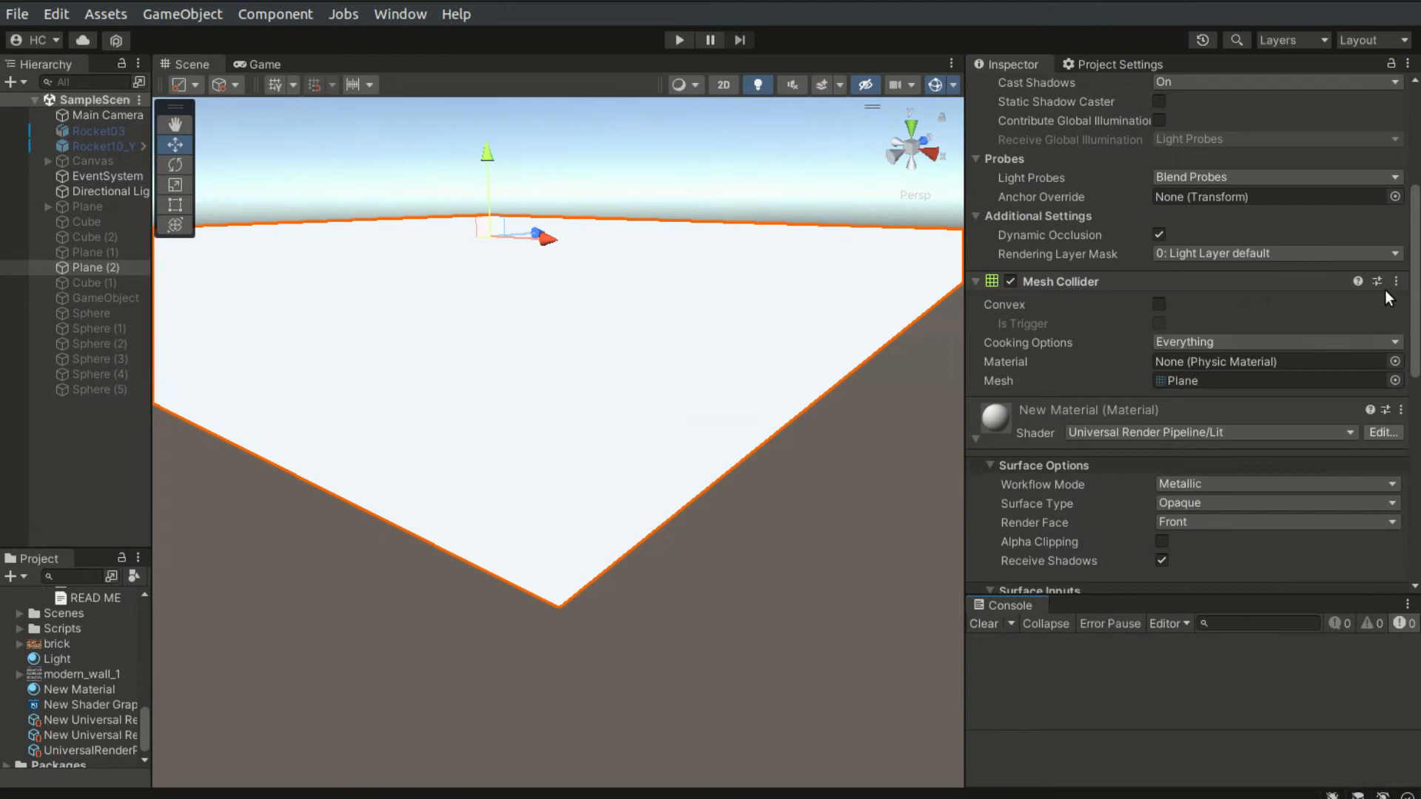
Step: Set Plane (2)'s Box Collider size Y to 0.1
scroll("down", 3)
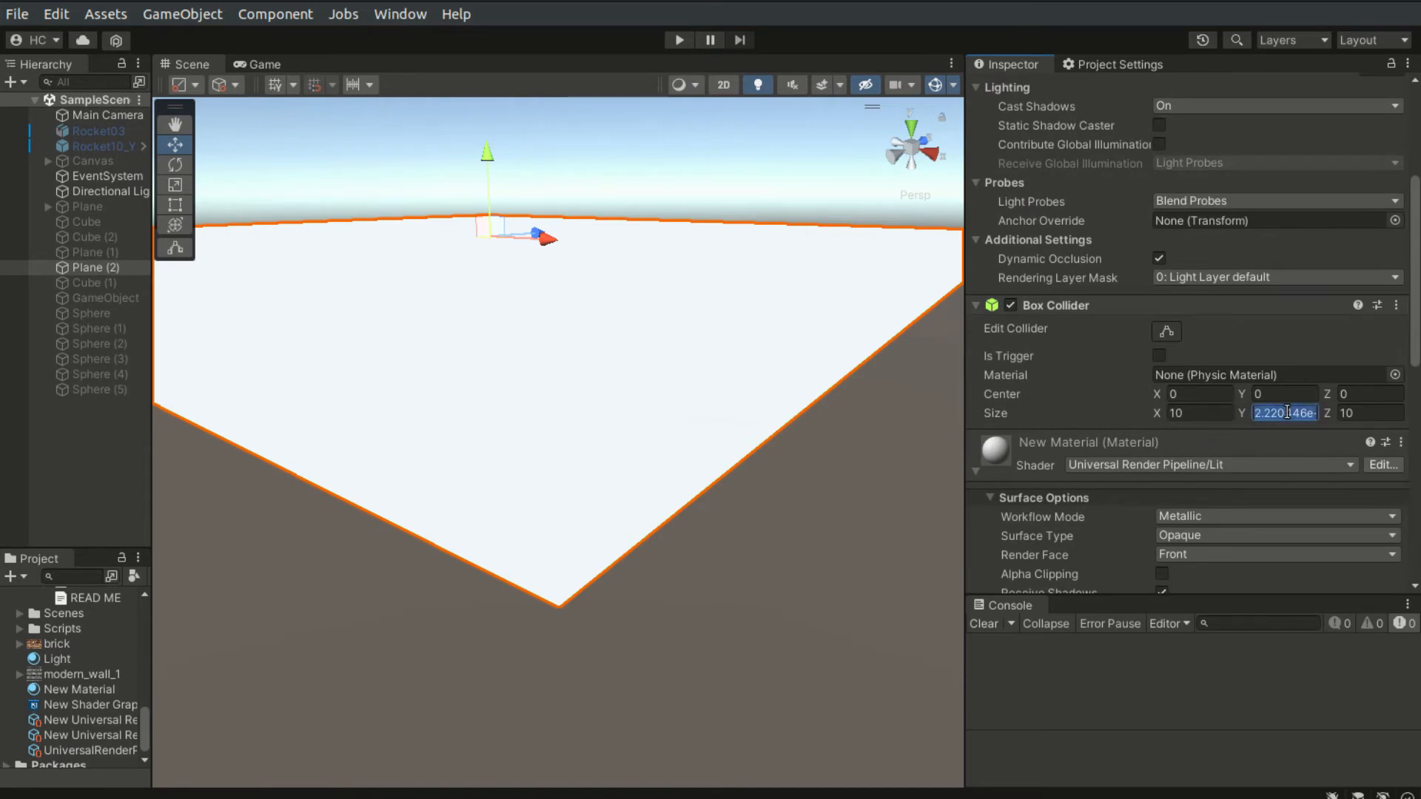
type("0.1")
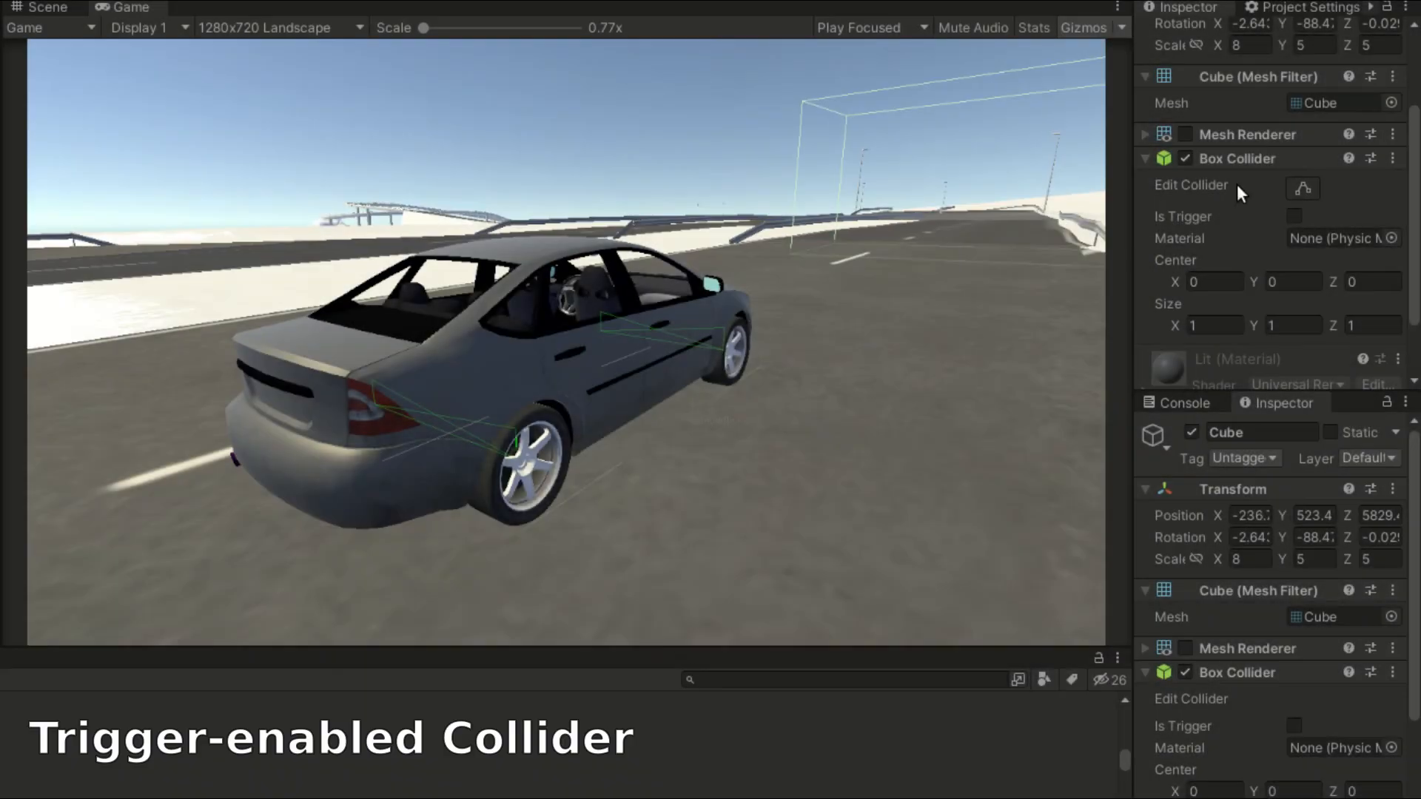
left_click(1294, 217)
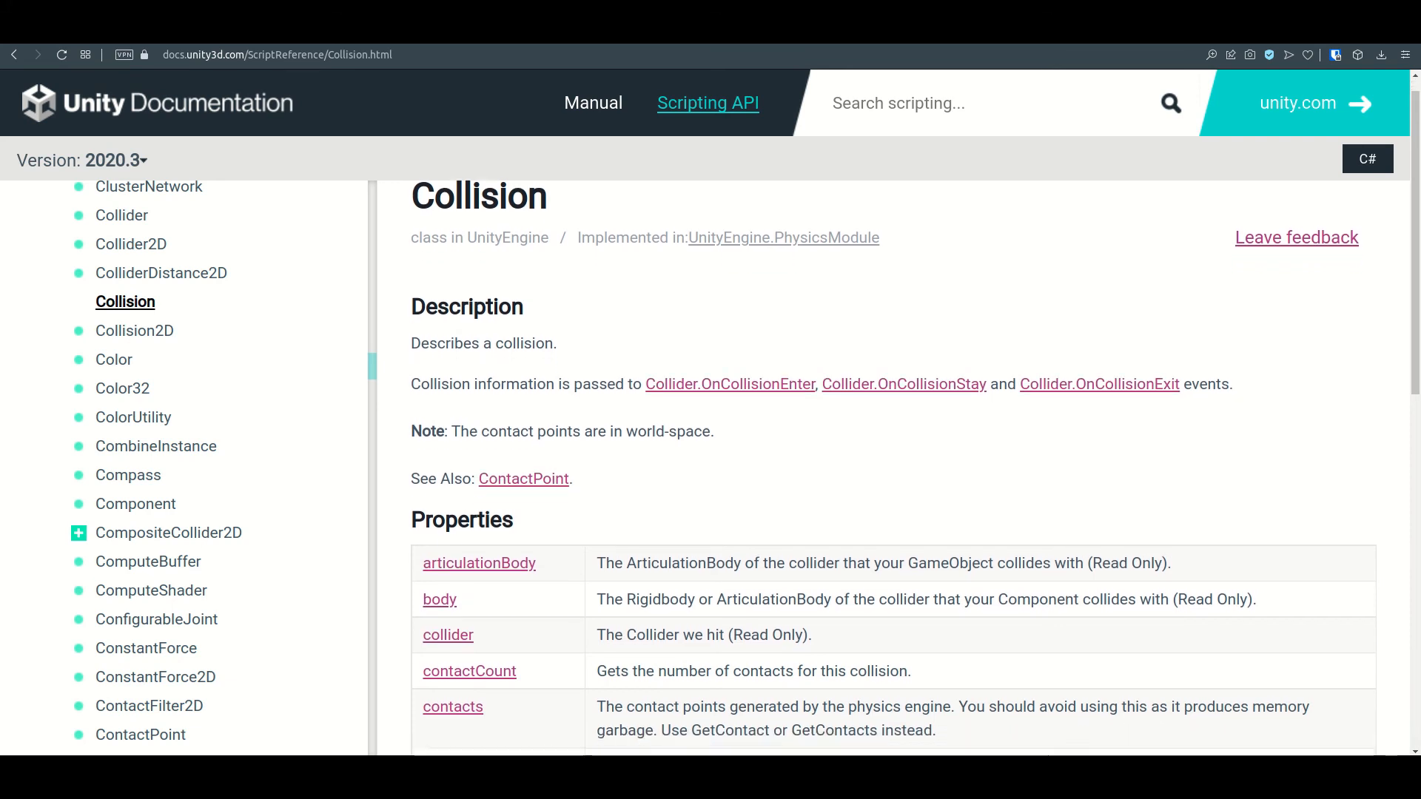
Step: Scroll the Collision reference from Properties down to the GetContact and GetContacts methods
scroll("down", 3)
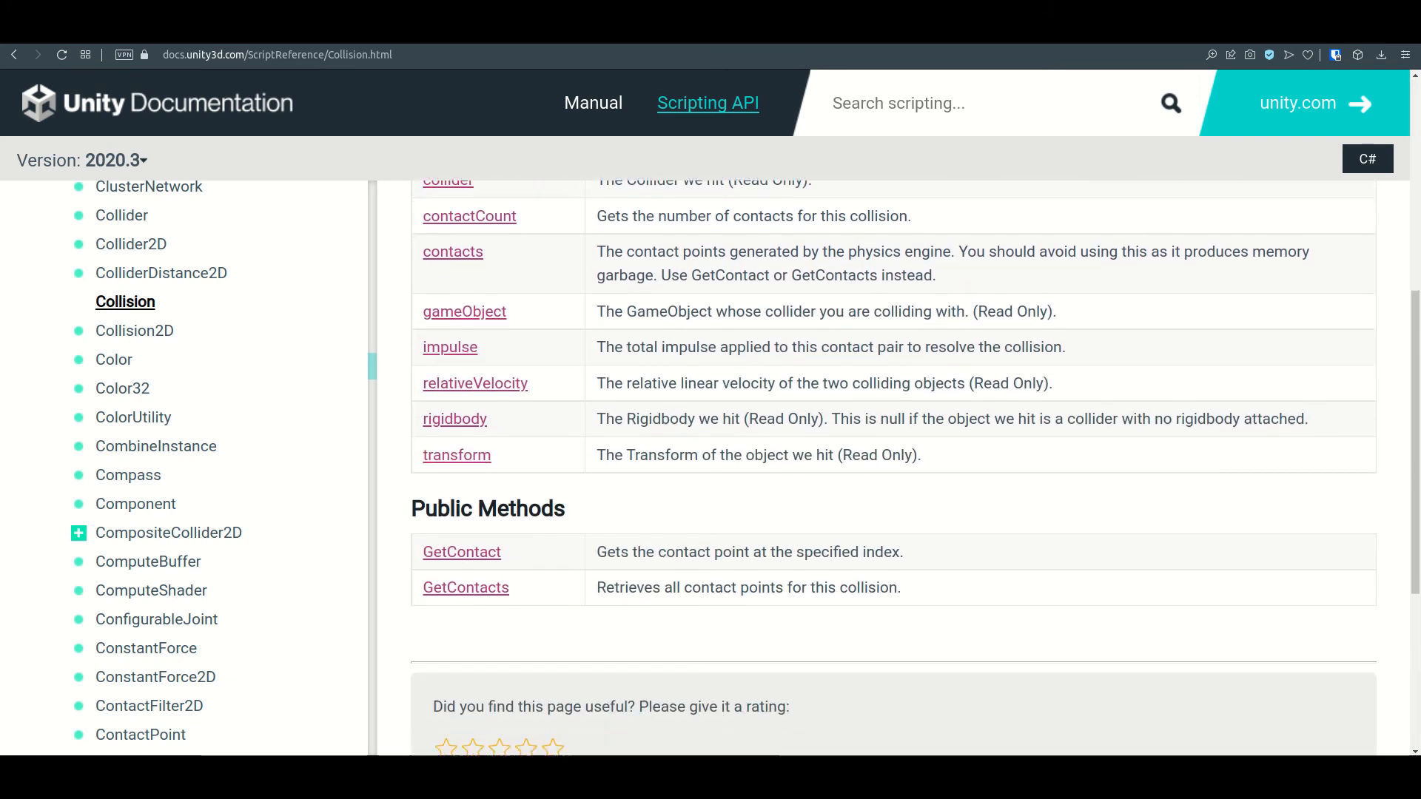
scroll("down", 3)
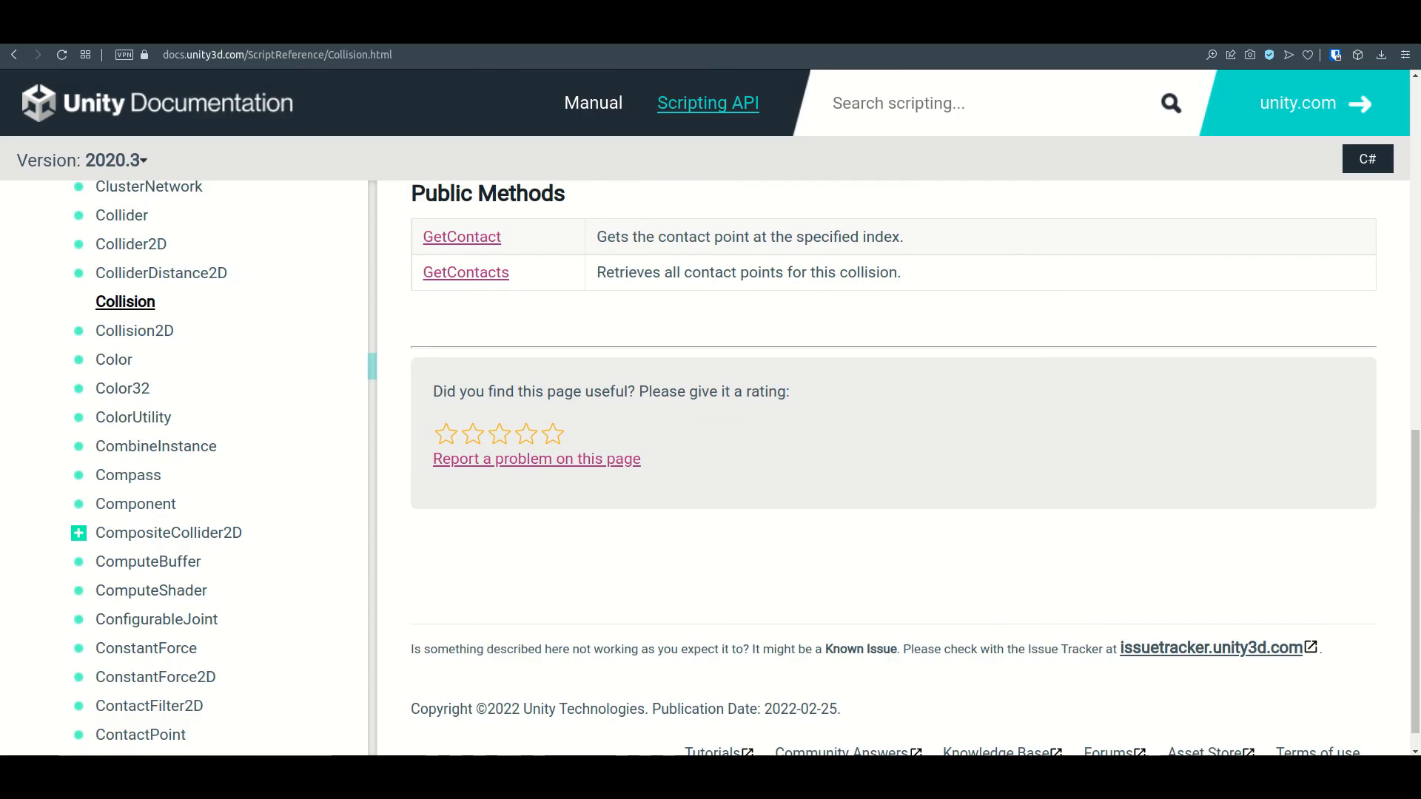